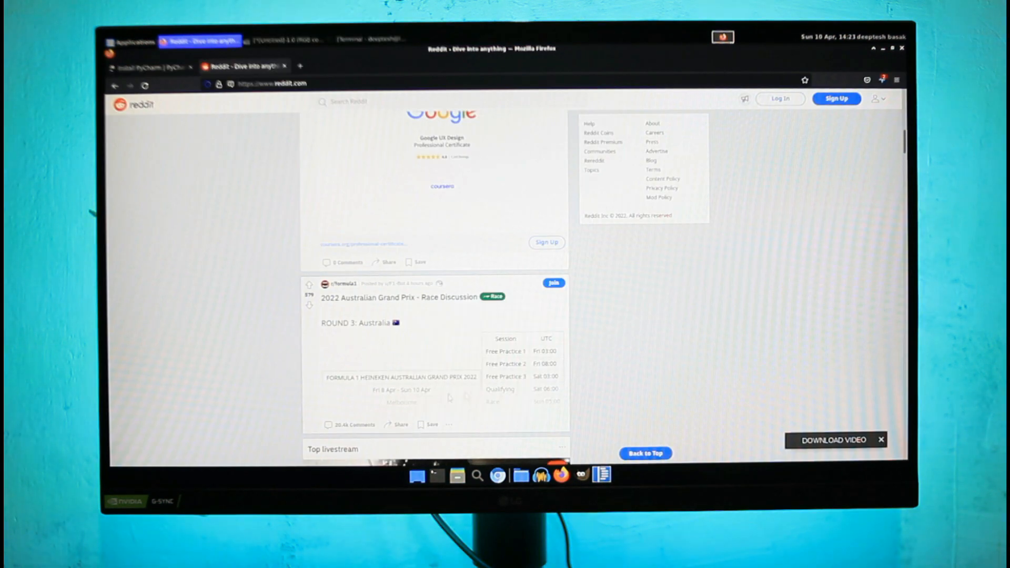
Bring up the terminal holding the 'code --no-sandbox' launch command
key("F12")
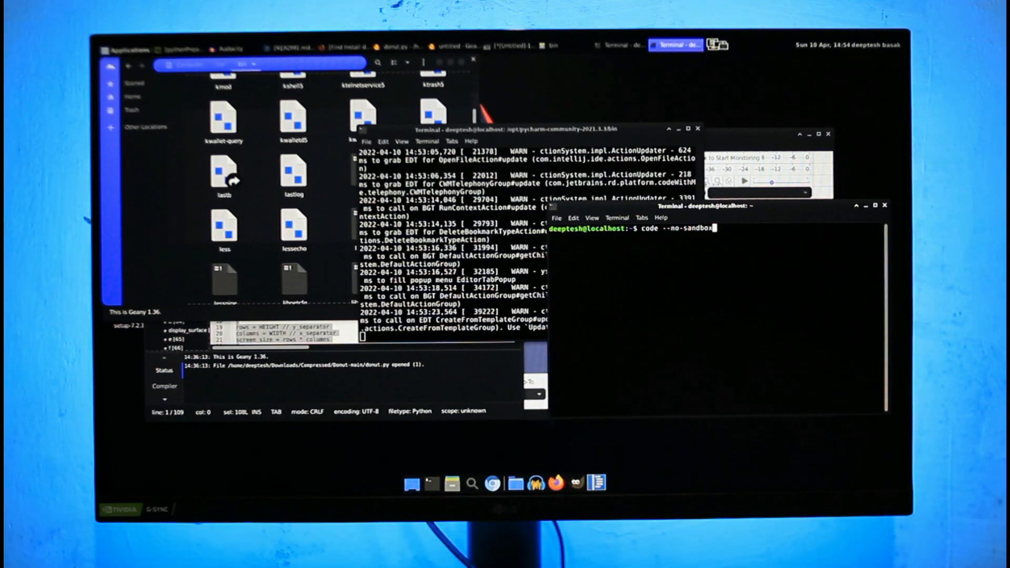
Run 'code --no-sandbox' so an empty Code - OSS editor window appears over the GIMP canvas
key("Return")
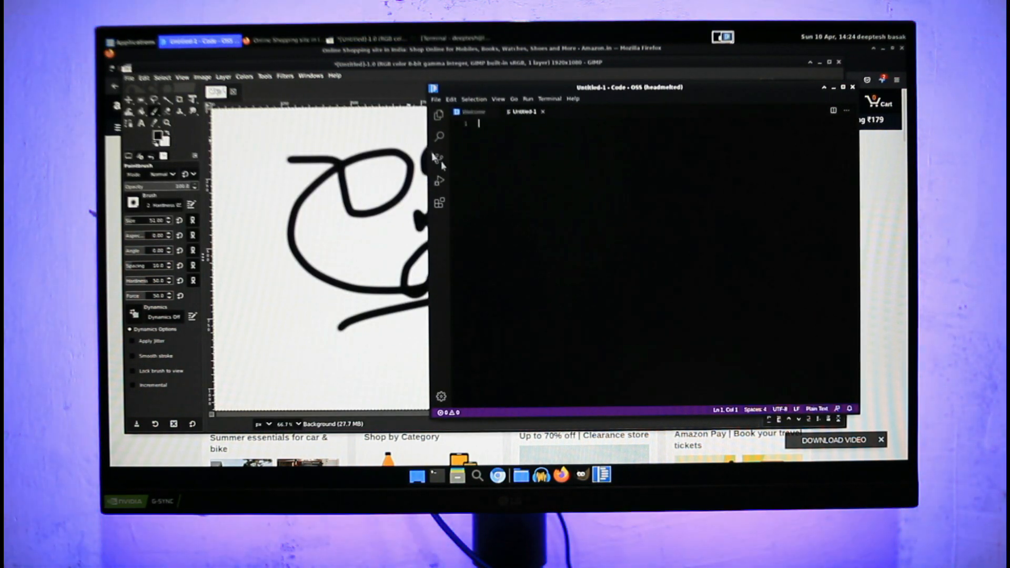
Show the popular marketplace extensions in VS Code, then bring the empty Audacity project forward
left_click(439, 203)
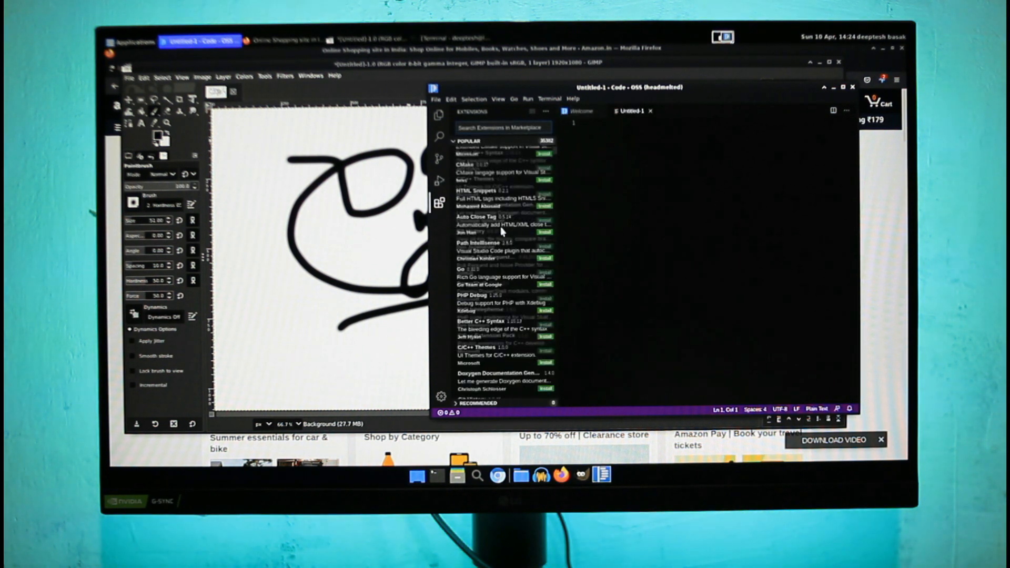
left_click(133, 41)
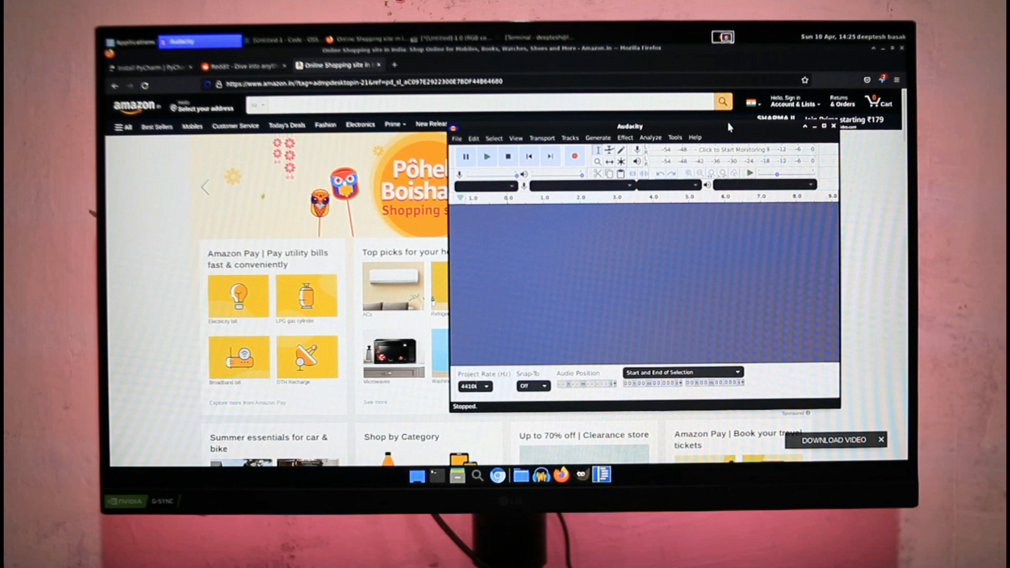
Leave Audacity for the browser showing the XDA article on Android 13 KVM virtual machines on Pixel 6
left_click(133, 41)
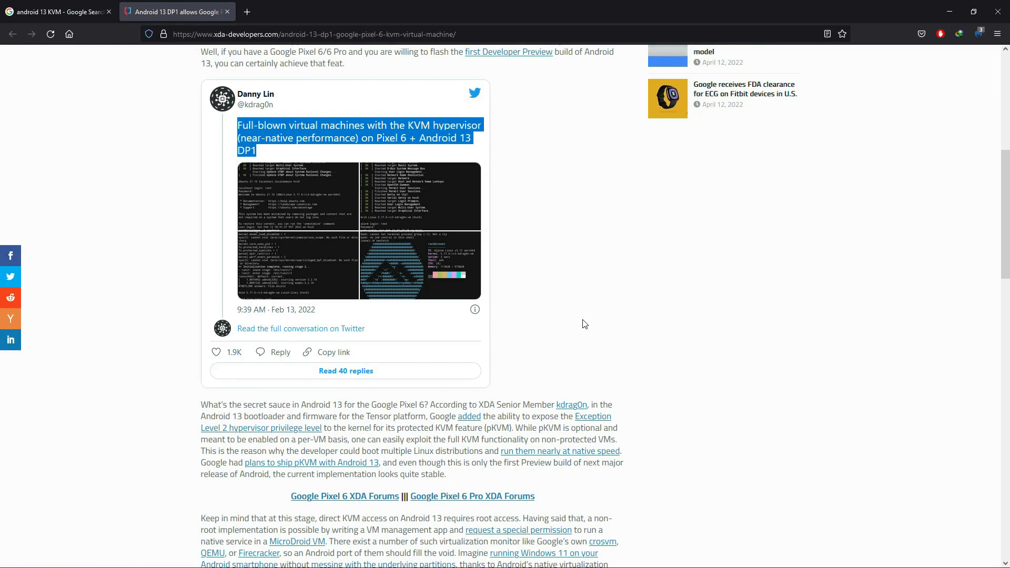
scroll("down", 3)
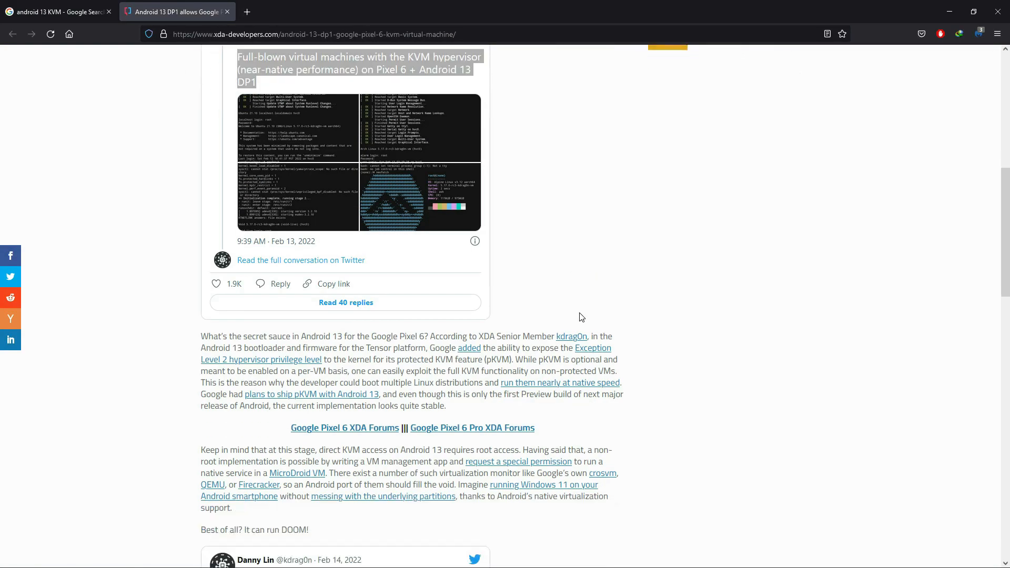
scroll("down", 3)
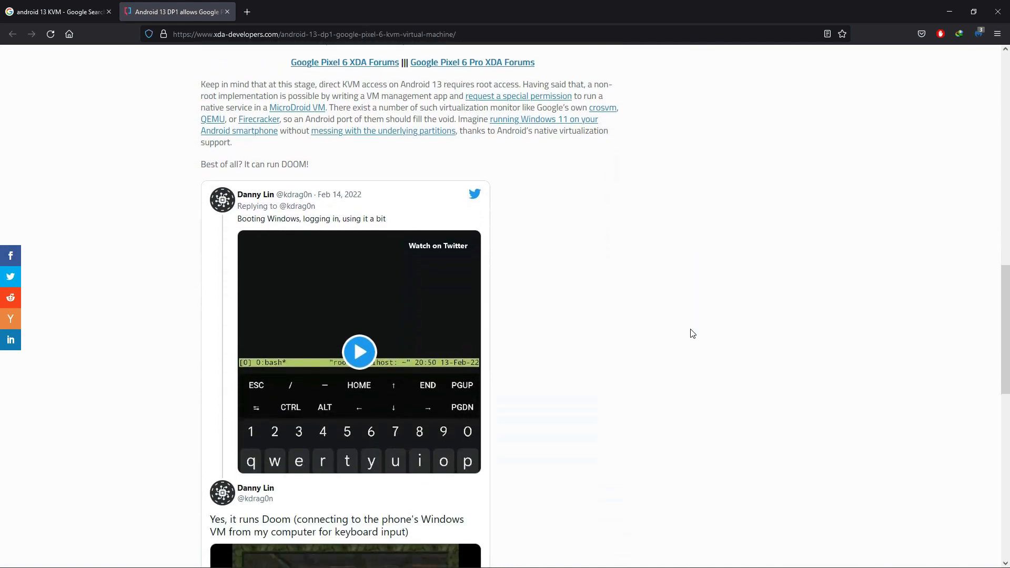